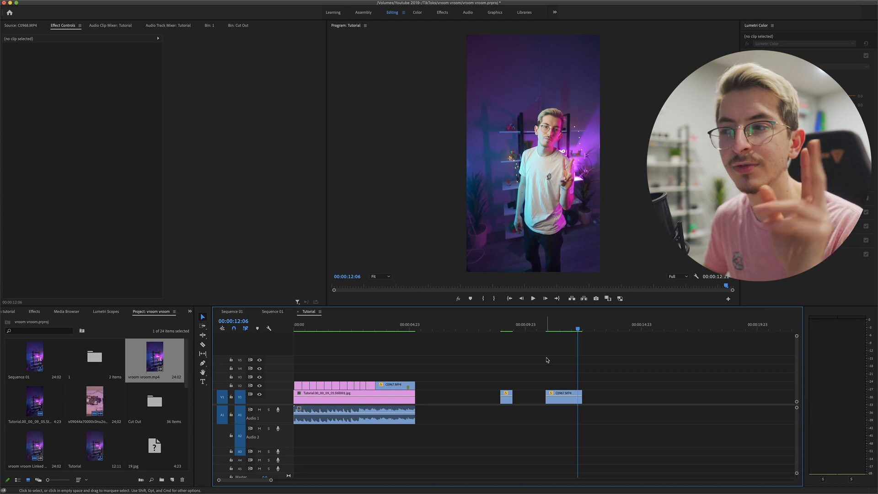
Export the peace-sign pose frame at 00:00:12:10 as a still into Photoshop.
{"action": "left_click", "coordinate": [563, 397]}
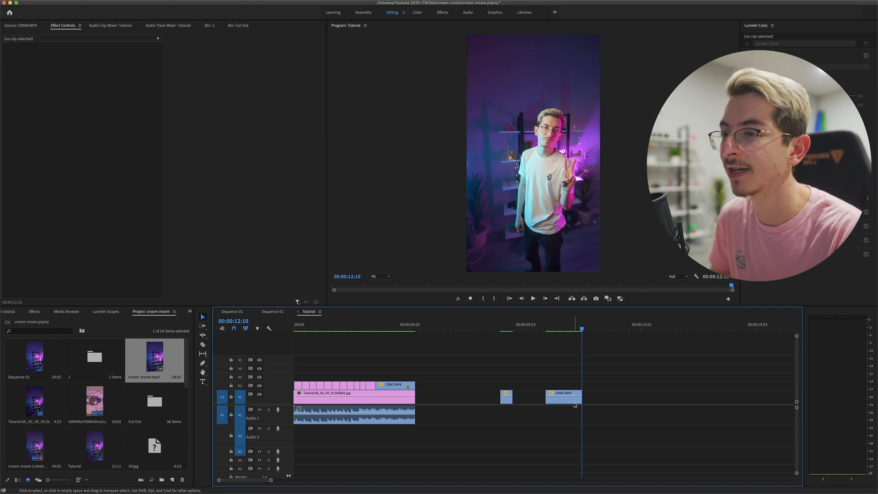
{"action": "left_click", "coordinate": [595, 297]}
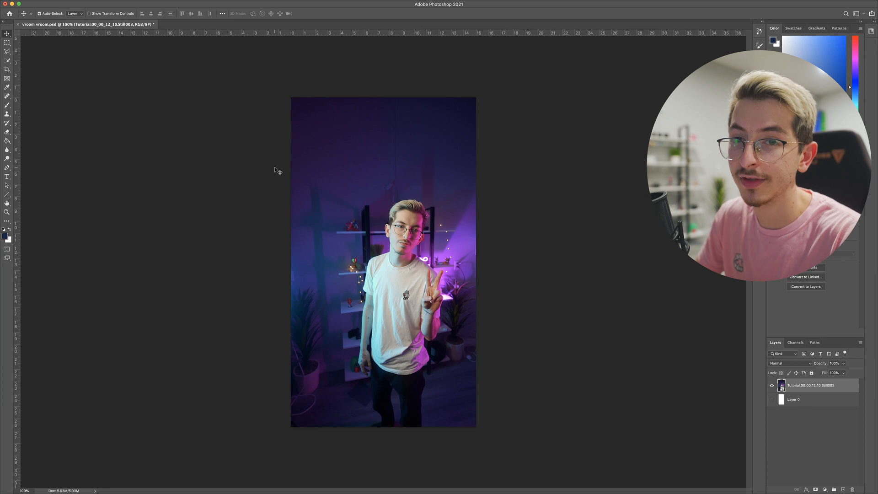
Select the person with Select > Subject and brush-refine the cut-out's layer mask.
{"action": "left_click", "coordinate": [123, 4]}
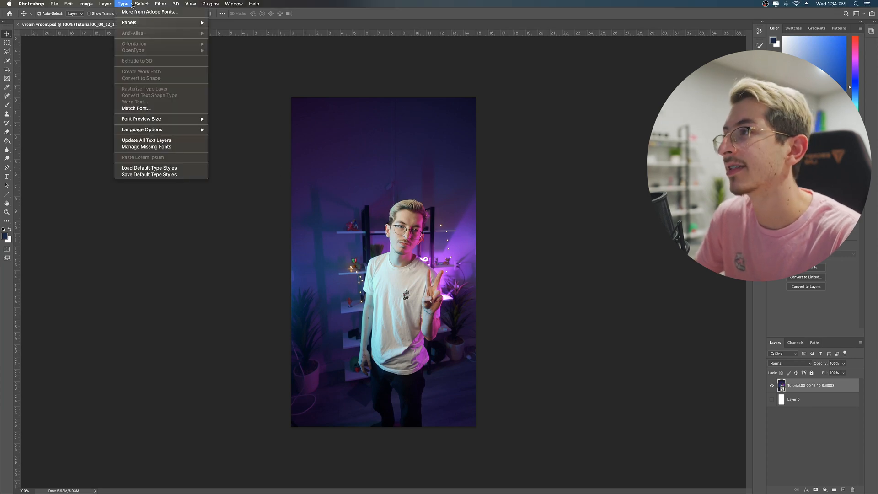
{"action": "left_click", "coordinate": [142, 4]}
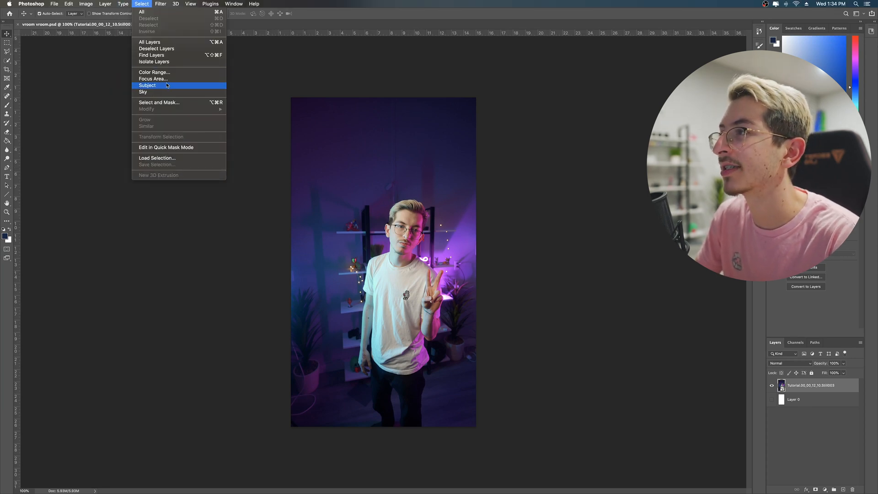
{"action": "left_click", "coordinate": [147, 85]}
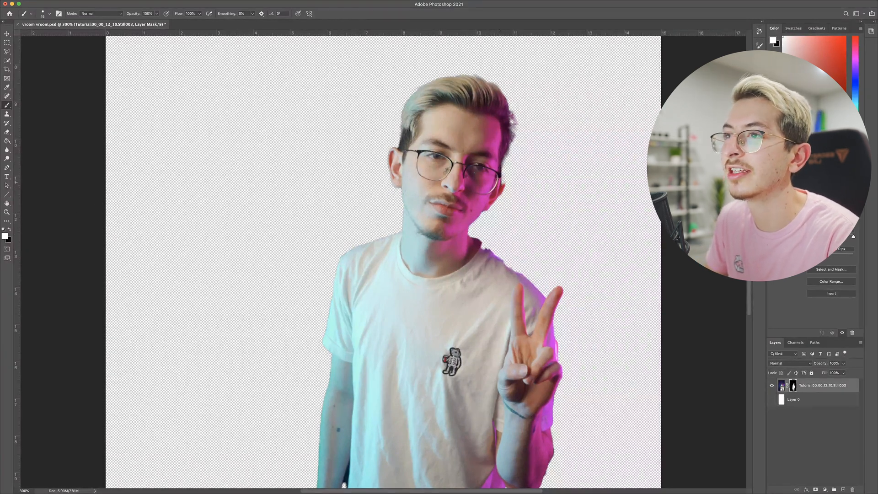
{"action": "left_click", "coordinate": [8, 33]}
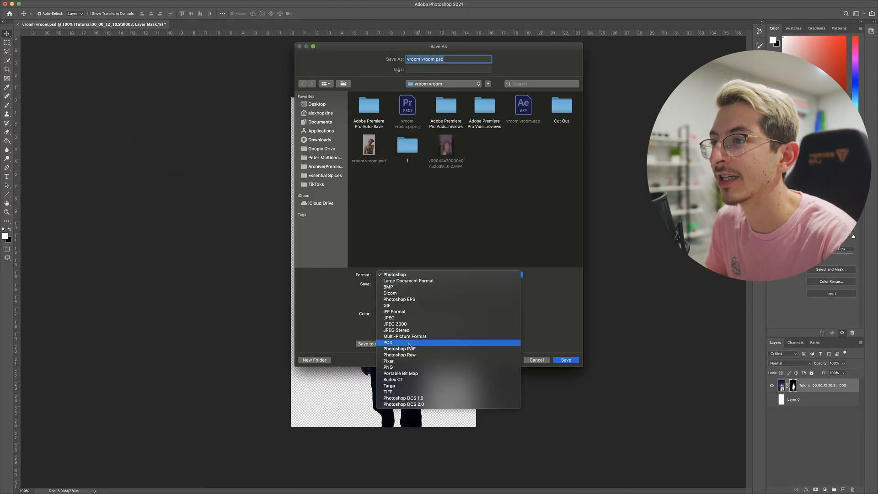
Save the cut-out as PNG file 'vroom vroom.png'.
{"action": "left_click", "coordinate": [388, 367]}
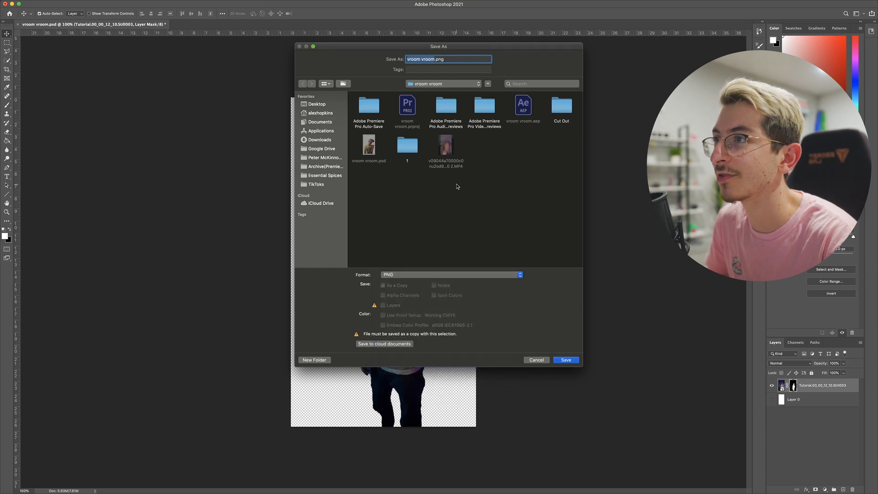
{"action": "left_click", "coordinate": [535, 359]}
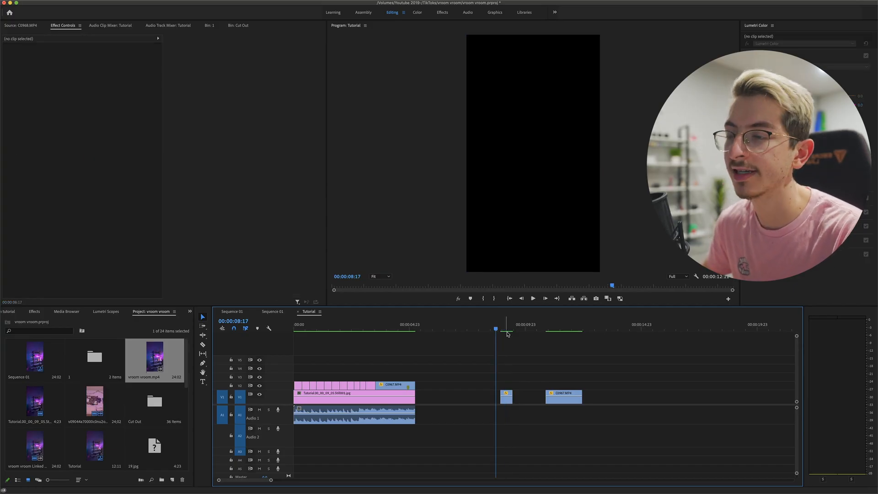
Delete the extra clips after the empty-room section, leaving the room still and overlay.
{"action": "left_click", "coordinate": [505, 396]}
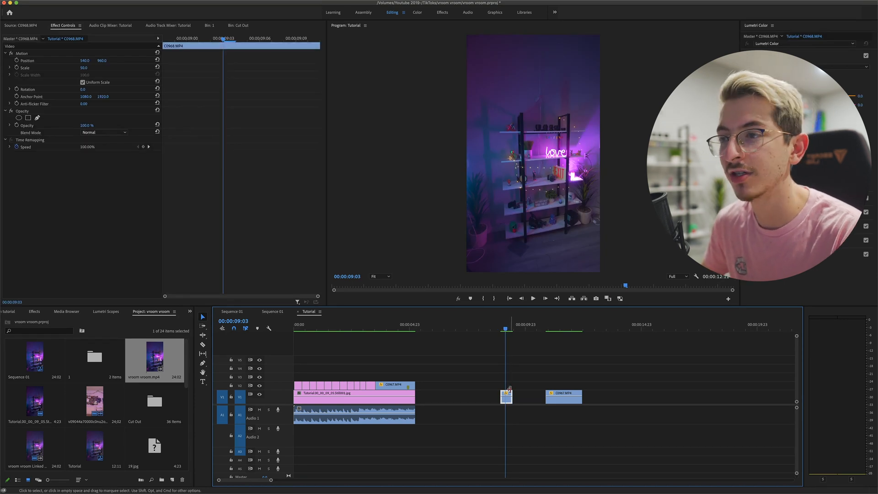
{"action": "right_click", "coordinate": [505, 397]}
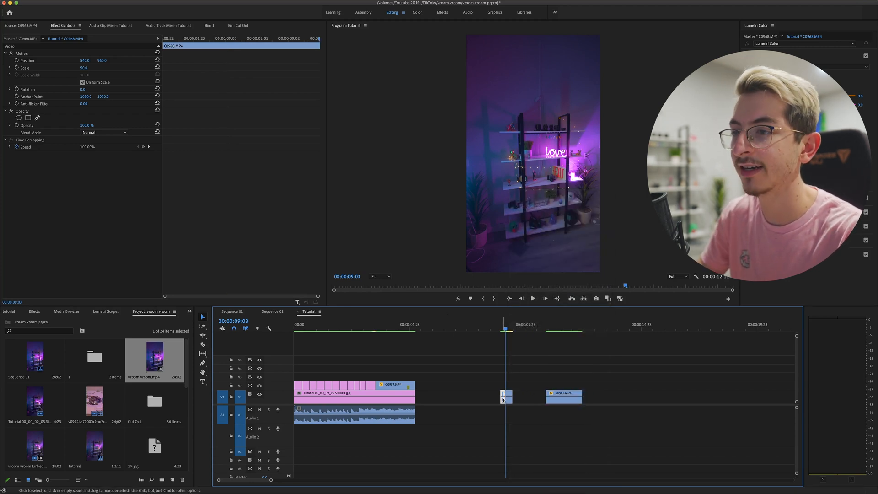
{"action": "mouse_move", "coordinate": [596, 298]}
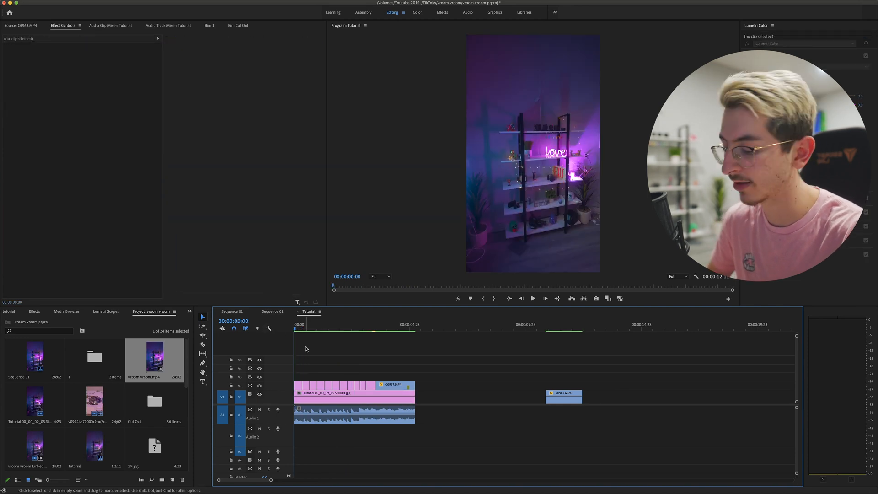
{"action": "left_click", "coordinate": [532, 298]}
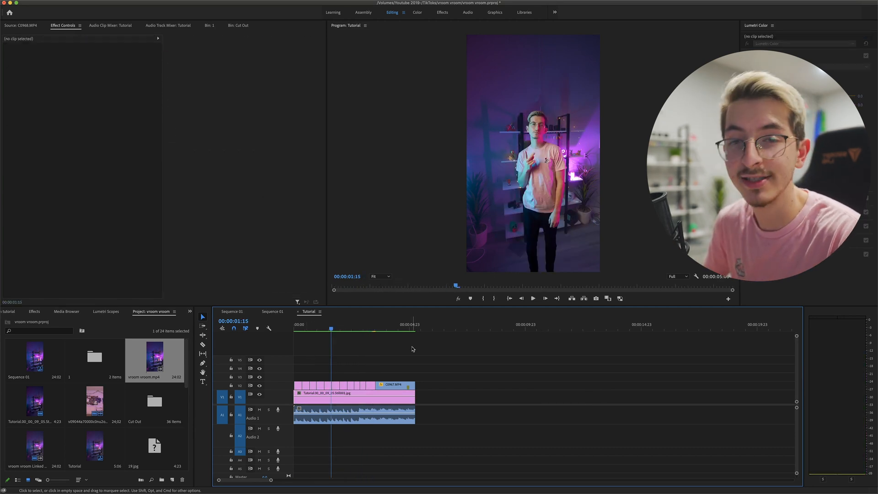
{"action": "right_click", "coordinate": [352, 391]}
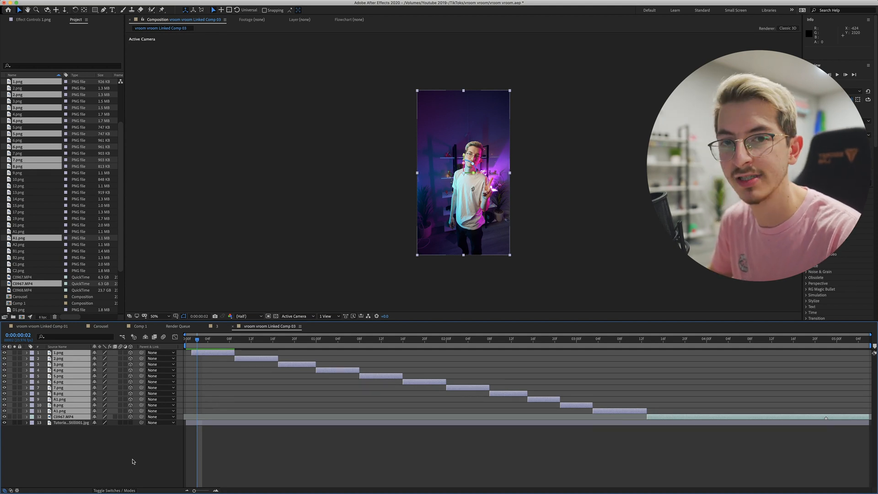
Deselect layers in the linked comp and move the time indicator to the first pose's start.
{"action": "left_click", "coordinate": [58, 352]}
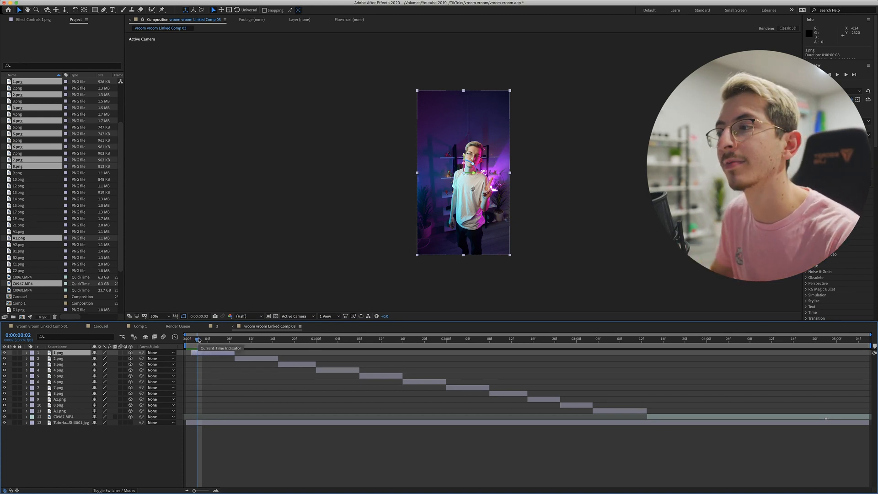
{"action": "left_click", "coordinate": [204, 339]}
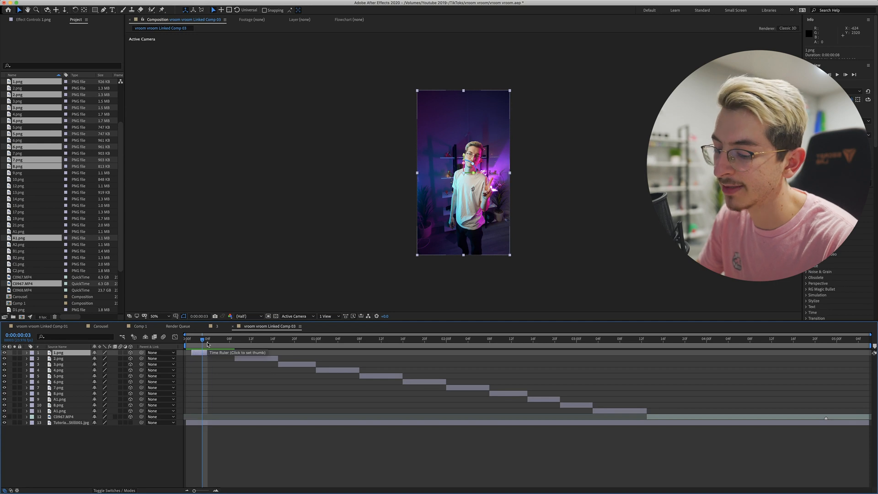
{"action": "left_click", "coordinate": [25, 352]}
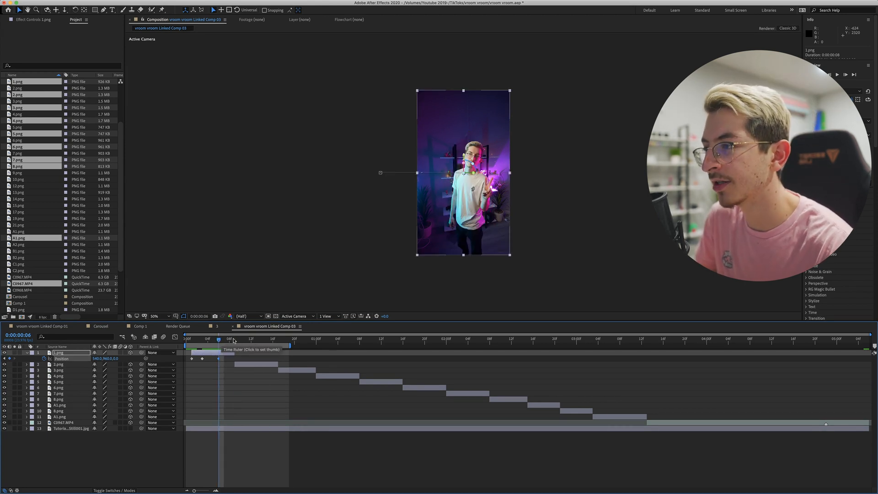
Keyframe 1.png sliding down below the frame and 2.png entering from above.
{"action": "left_click", "coordinate": [234, 339]}
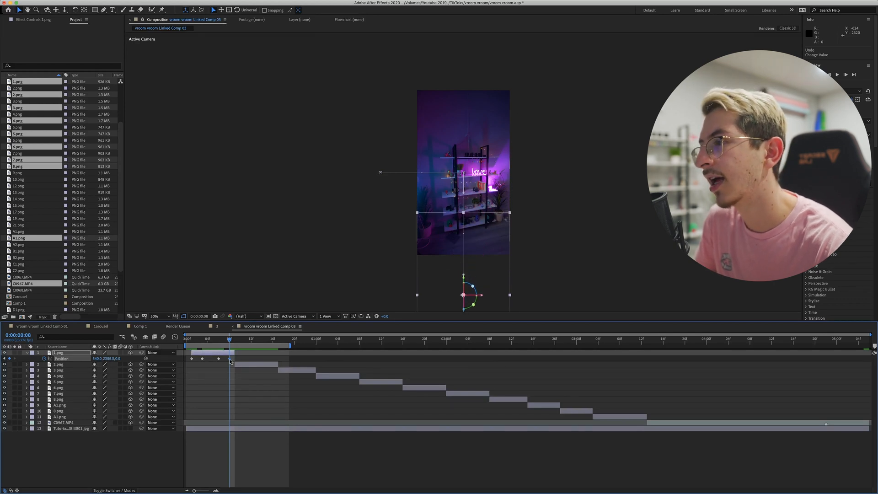
{"action": "left_click_drag", "start_coordinate": [230, 358], "coordinate": [235, 358]}
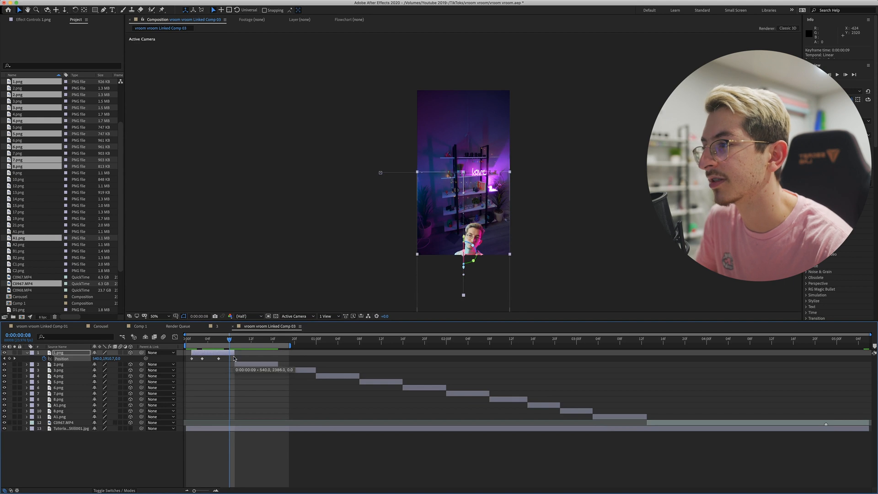
{"action": "left_click", "coordinate": [234, 338]}
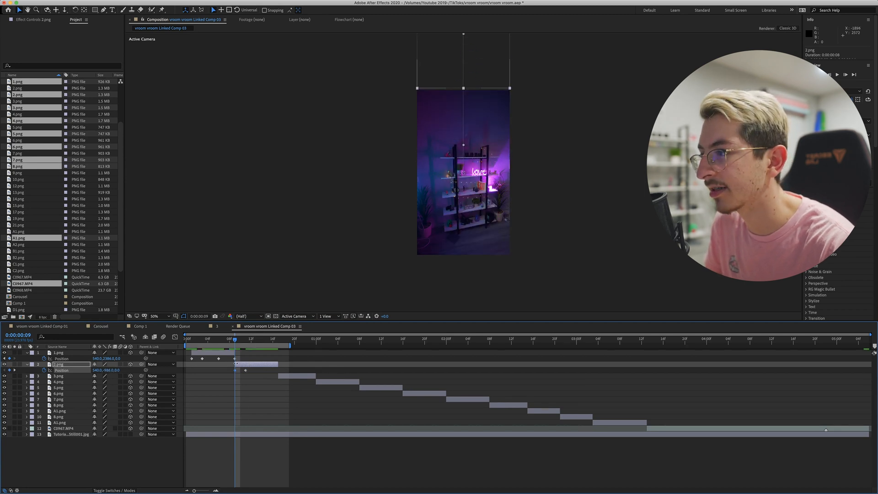
{"action": "left_click", "coordinate": [217, 338]}
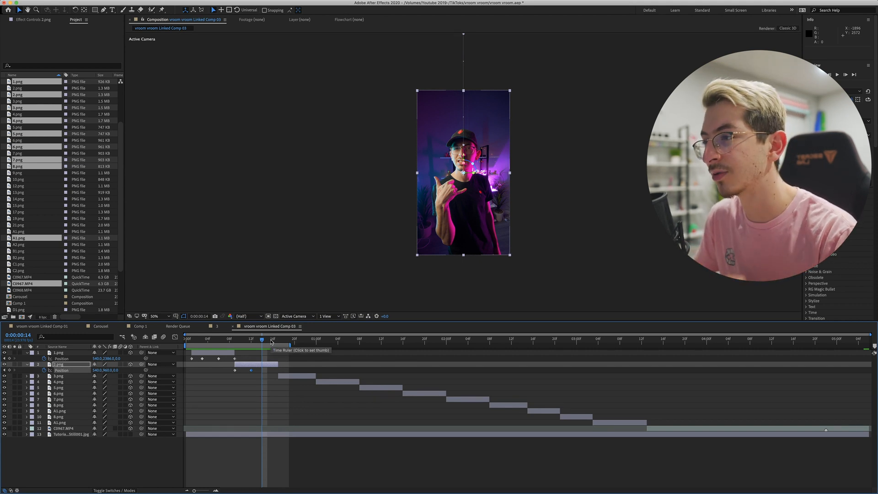
Move the time indicator to where 2.png starts its 90-degree Y Rotation flip.
{"action": "left_click", "coordinate": [267, 339]}
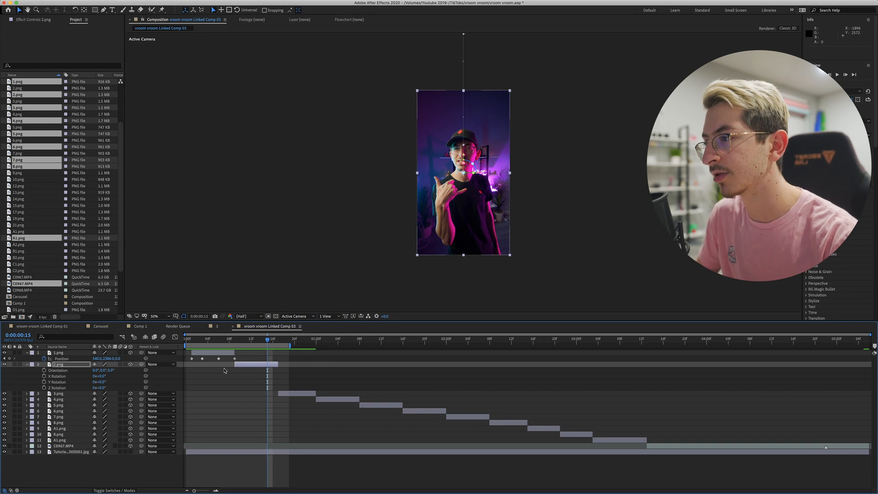
{"action": "mouse_move", "coordinate": [42, 376]}
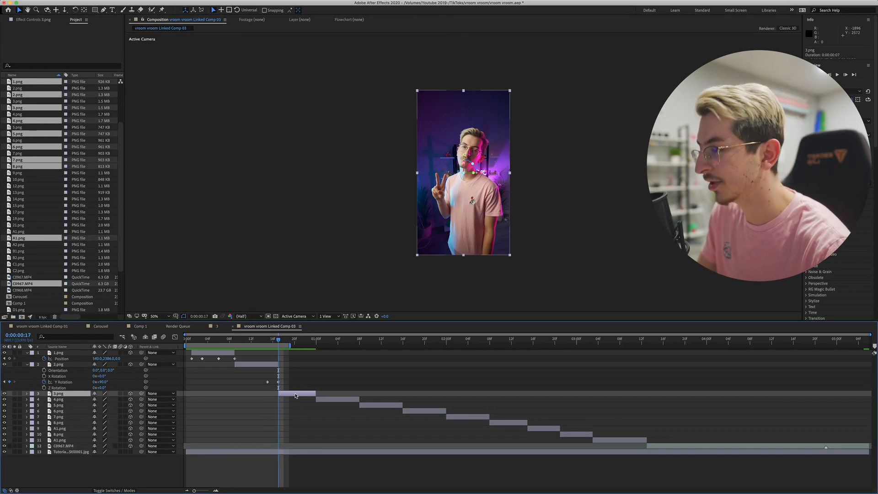
Add Y Rotation flip keyframes to 3.png and Position keyframes to the last pose.
{"action": "left_click", "coordinate": [18, 393]}
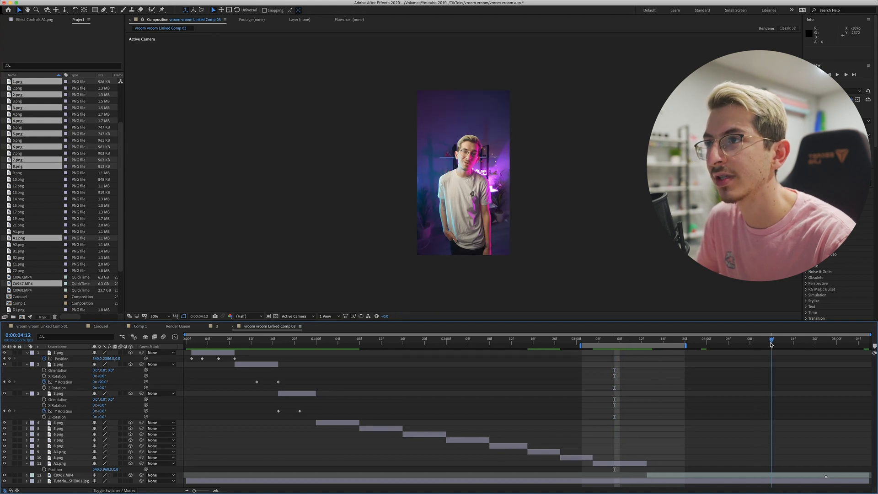
{"action": "left_click", "coordinate": [631, 340]}
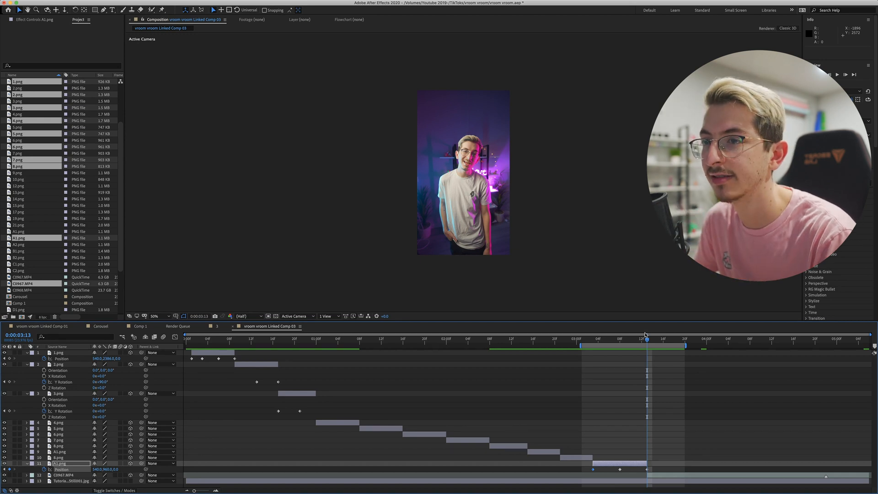
{"action": "key", "text": "space"}
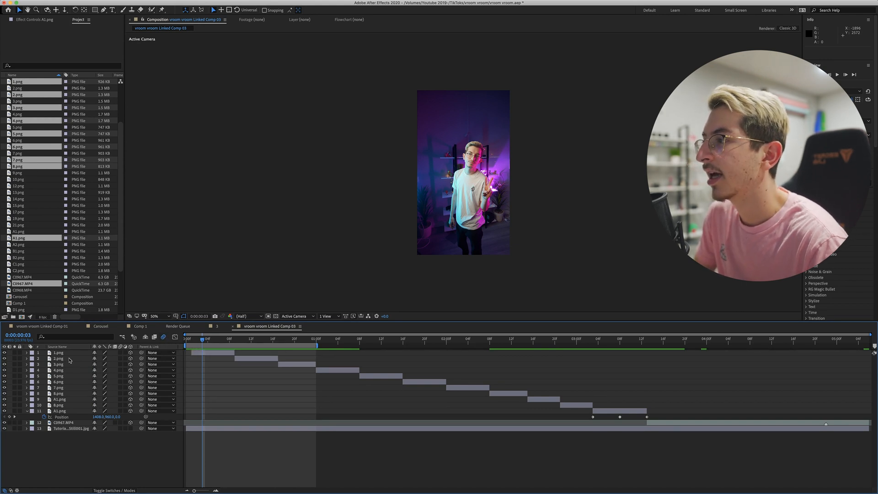
Select all pose layers and enable their Motion Blur switches.
{"action": "left_click", "coordinate": [58, 352]}
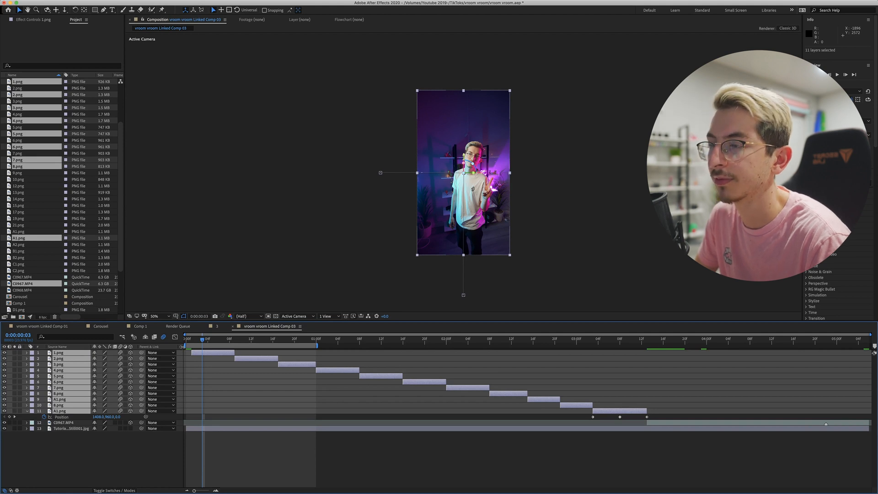
{"action": "left_click", "coordinate": [229, 340]}
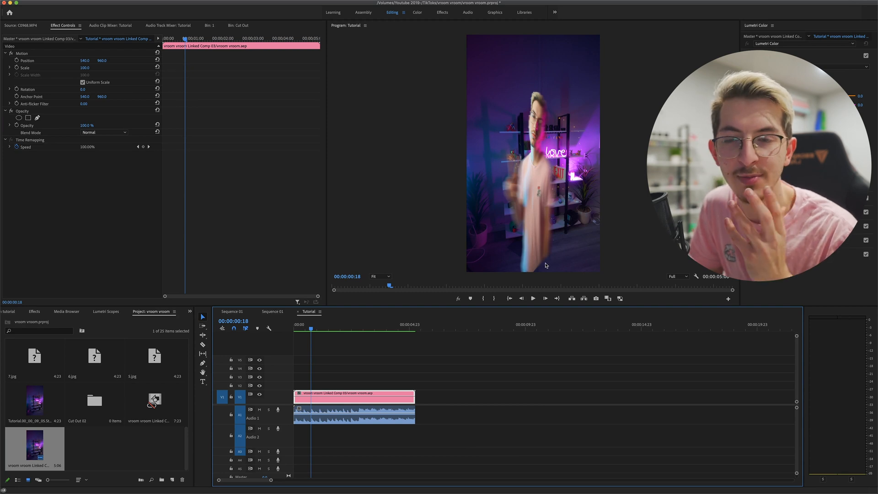
Open the linked comp clip's Scale value in Effect Controls for editing.
{"action": "double_click", "coordinate": [84, 67]}
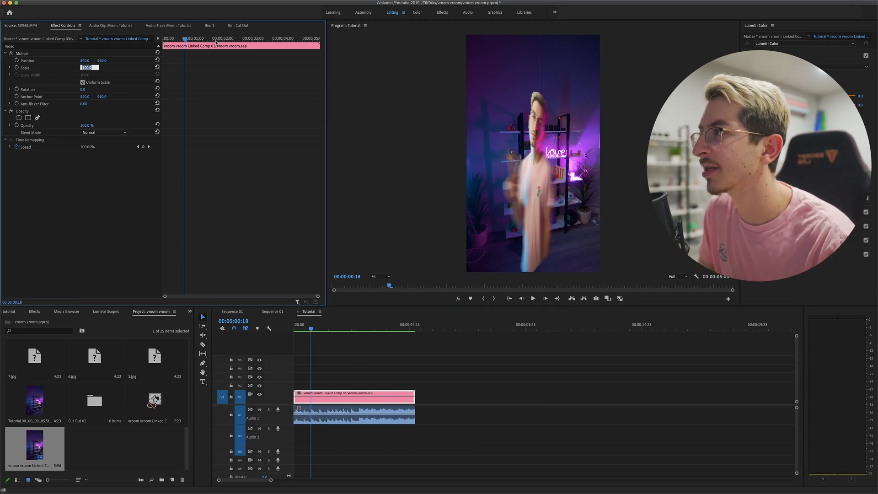